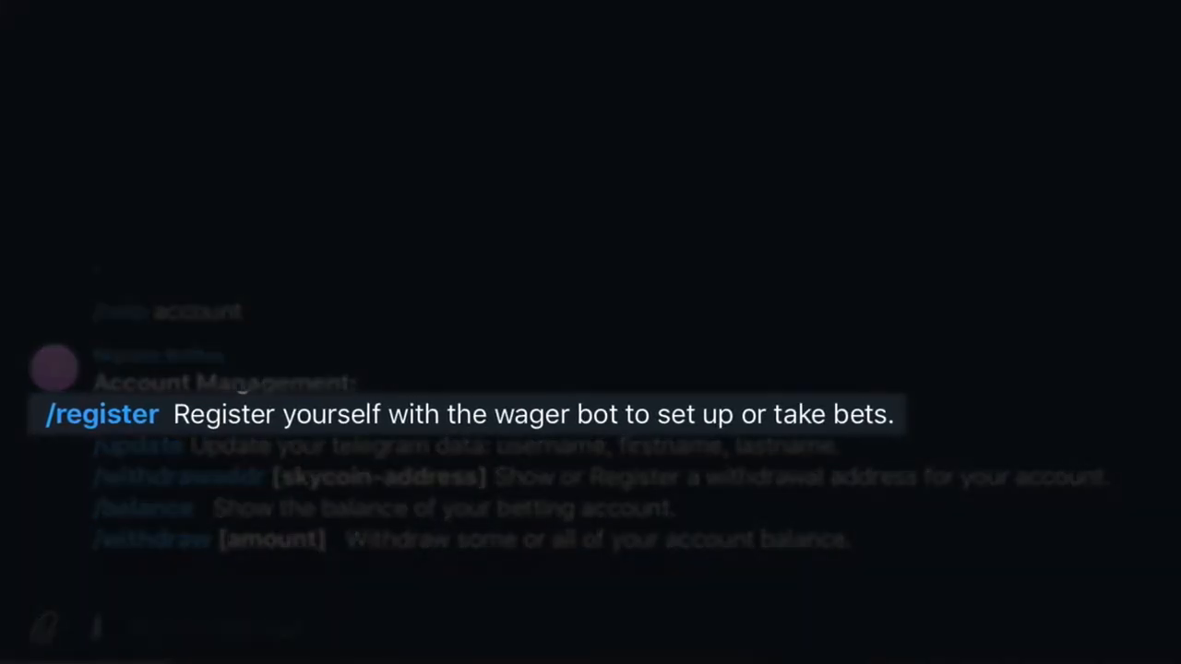
Step: Ask the Skycoin Raffles bot to list lotteries, showing open Lottery 2 with 30 tickets
{"action": "type", "text": "/register"}
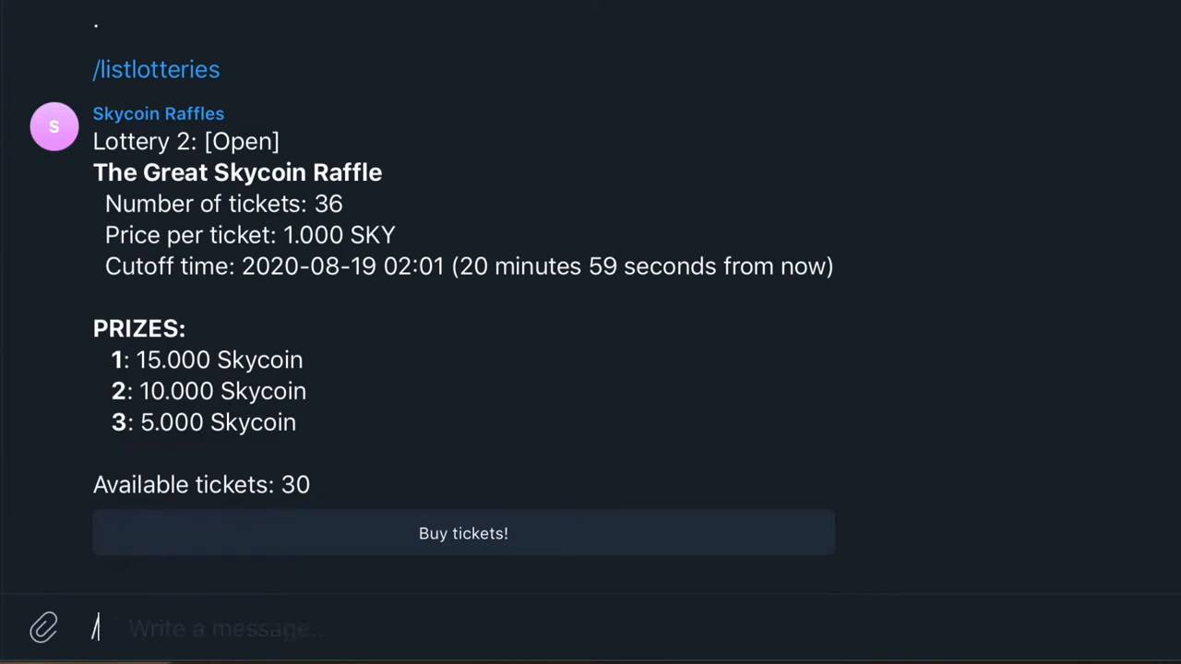
Step: Send /showlottery 2 to view Lottery 2's details, then send /buytickets 2
{"action": "type", "text": "/showlottery"}
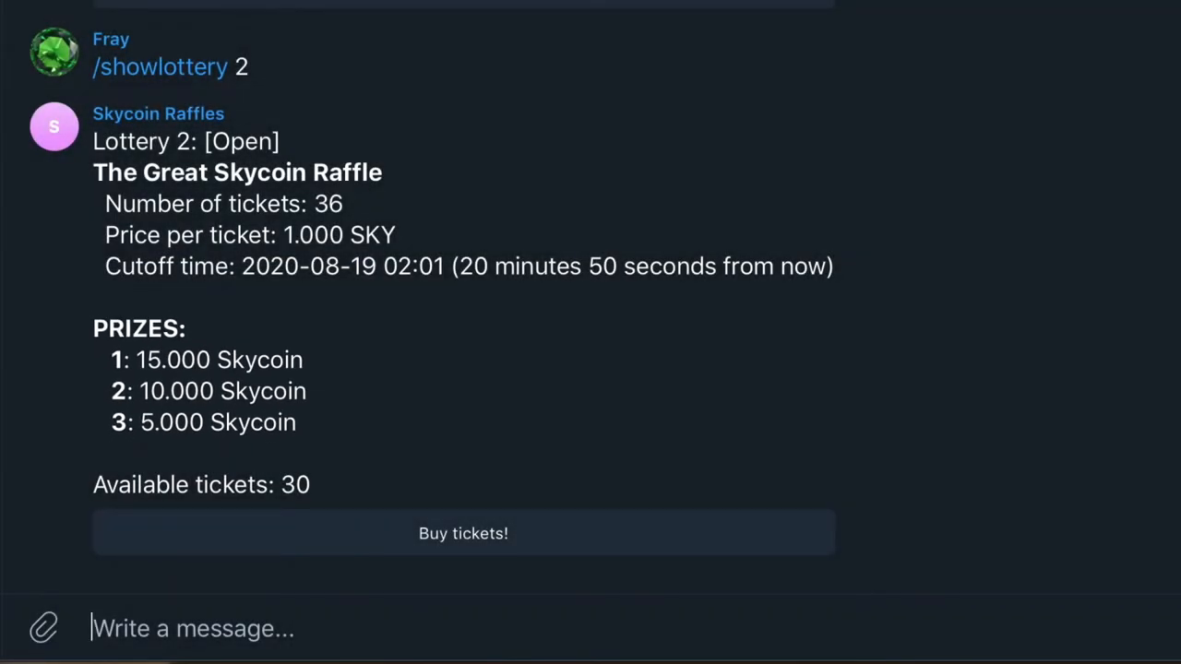
{"action": "left_click", "coordinate": [463, 533]}
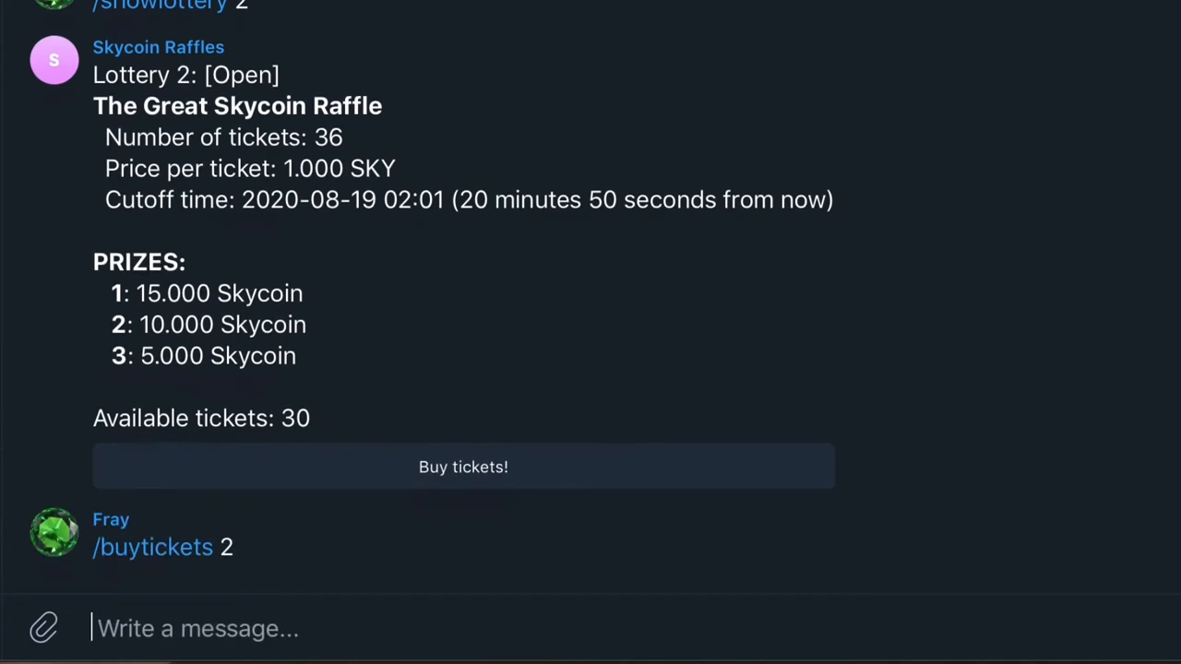
Step: Choose All and buy all 30 available tickets in lottery 2
{"action": "left_click", "coordinate": [463, 466]}
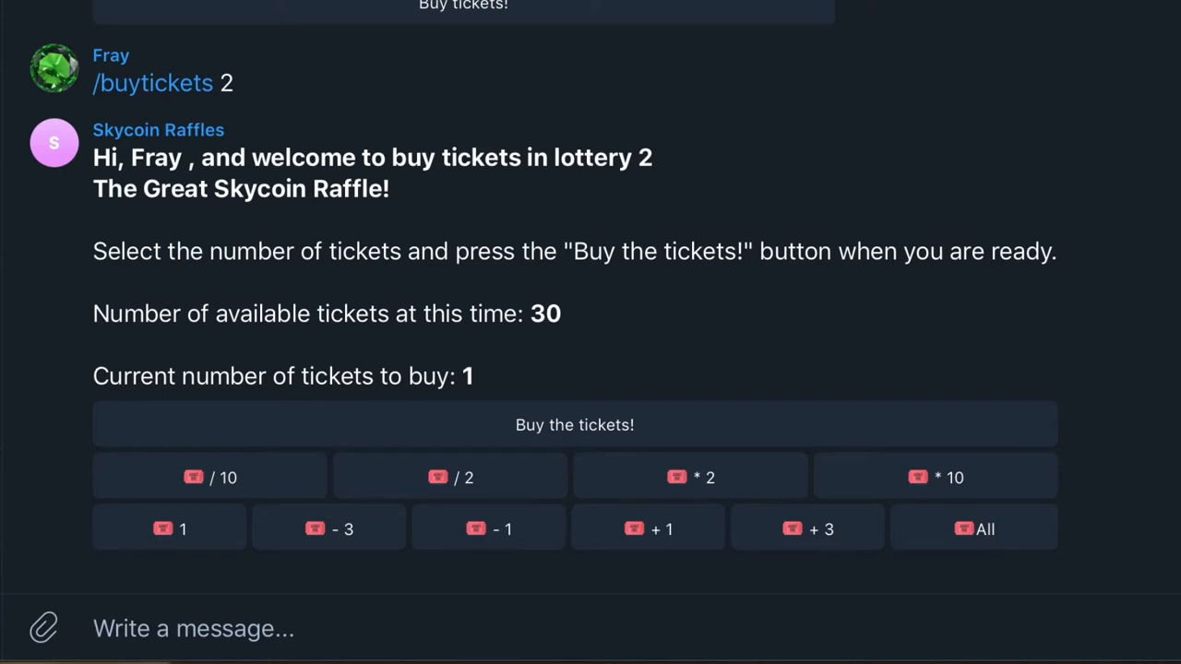
{"action": "mouse_move", "coordinate": [415, 484]}
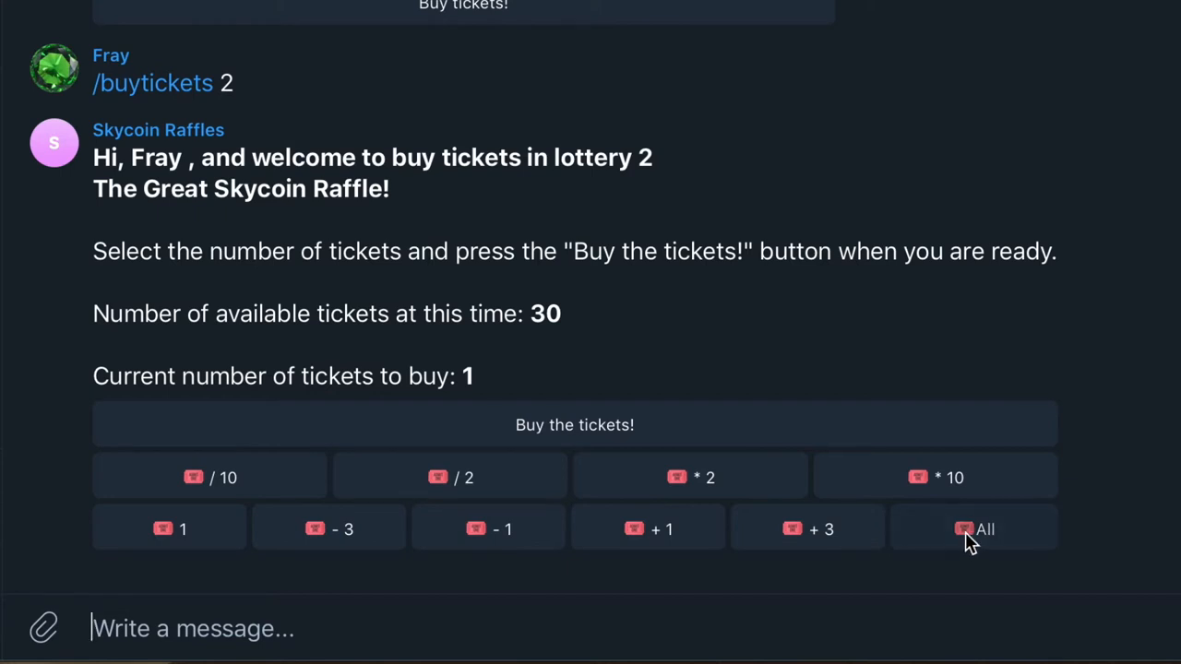
{"action": "left_click", "coordinate": [973, 529]}
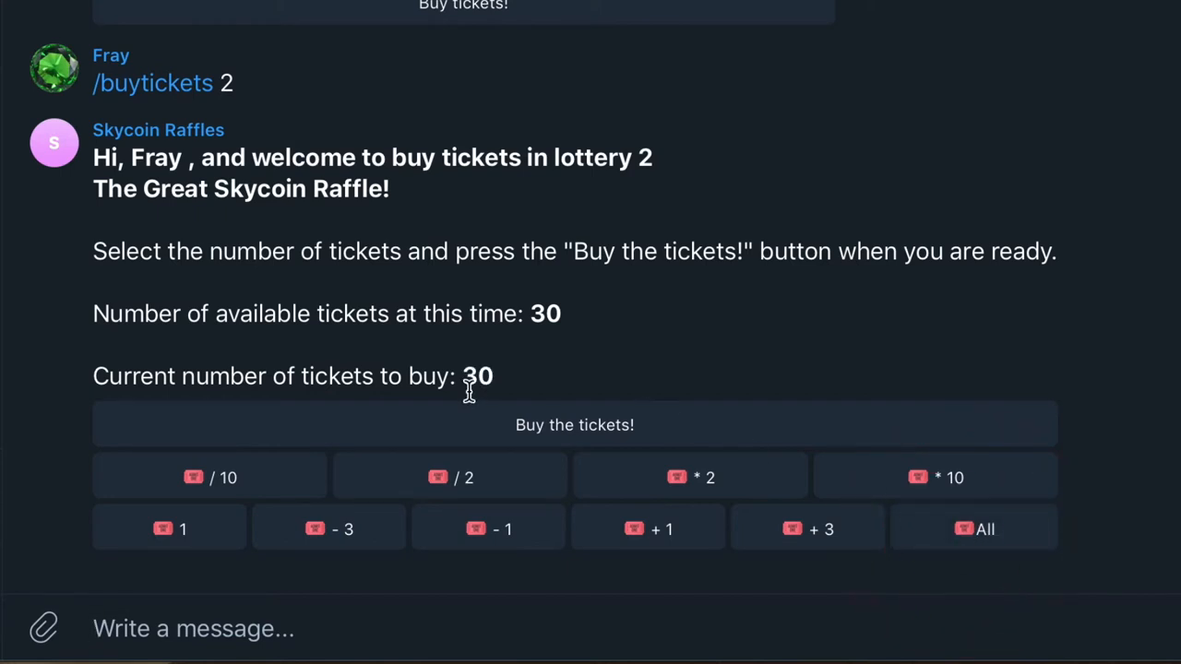
{"action": "left_click", "coordinate": [574, 425]}
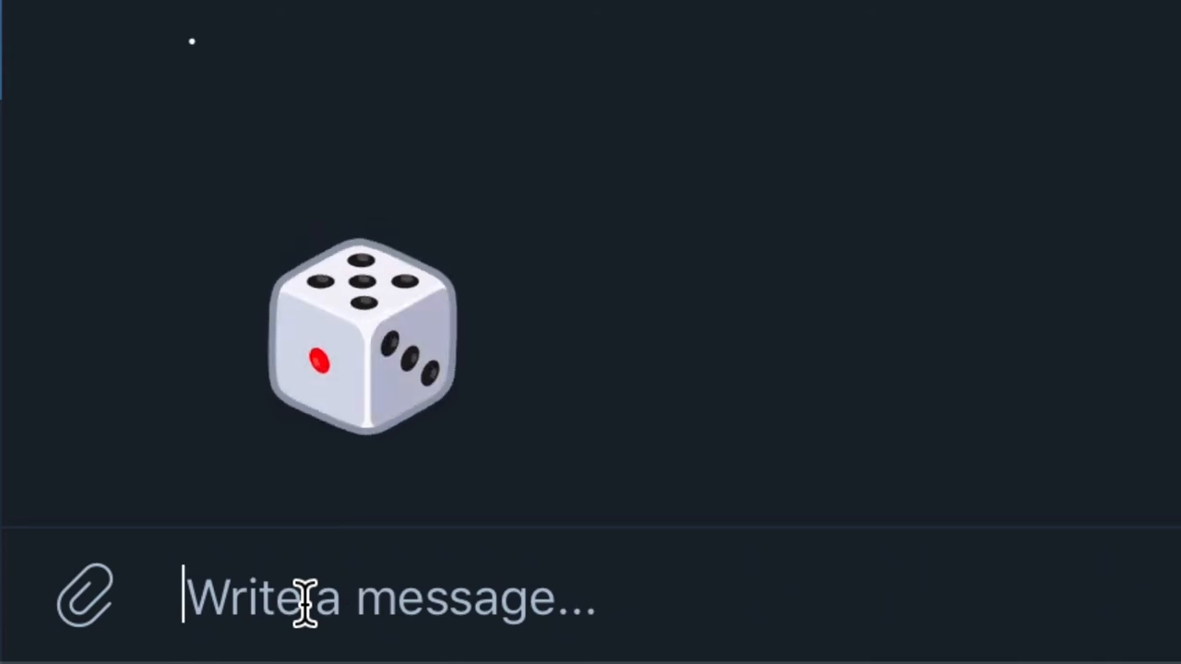
Step: Send /showlottery 2, /mytickets 2 and /drawwinners 2, confirming 0 tickets left and starting the drawing
{"action": "type", "text": "/showlottery"}
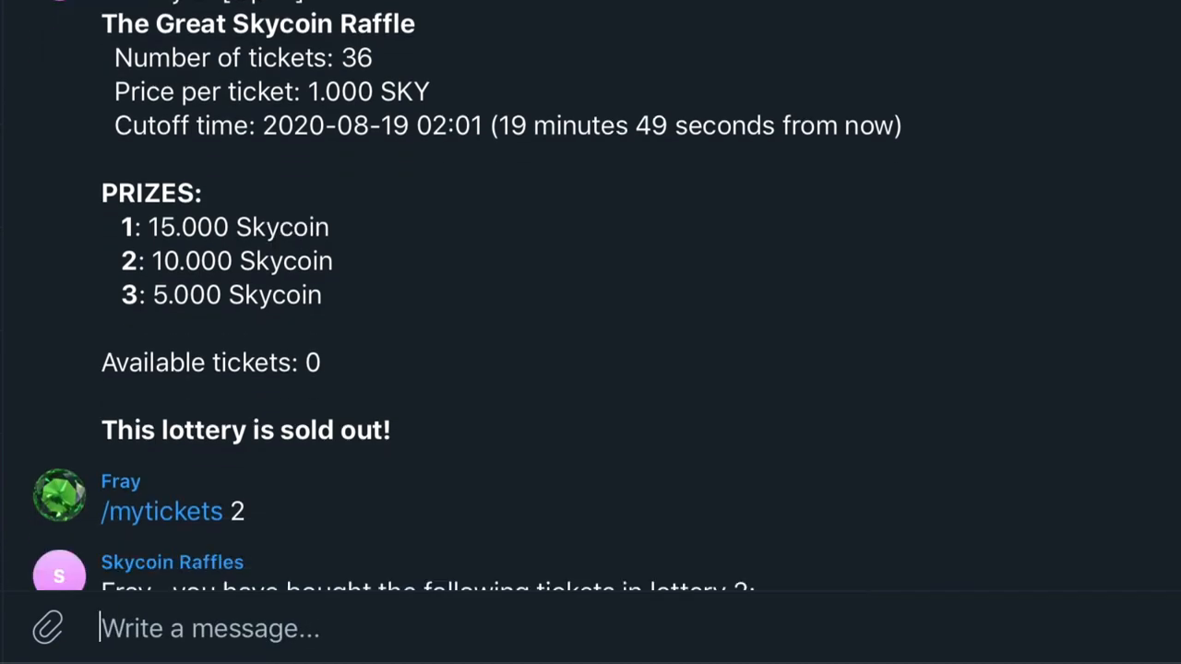
{"action": "scroll", "scroll_direction": "down", "scroll_amount": 3}
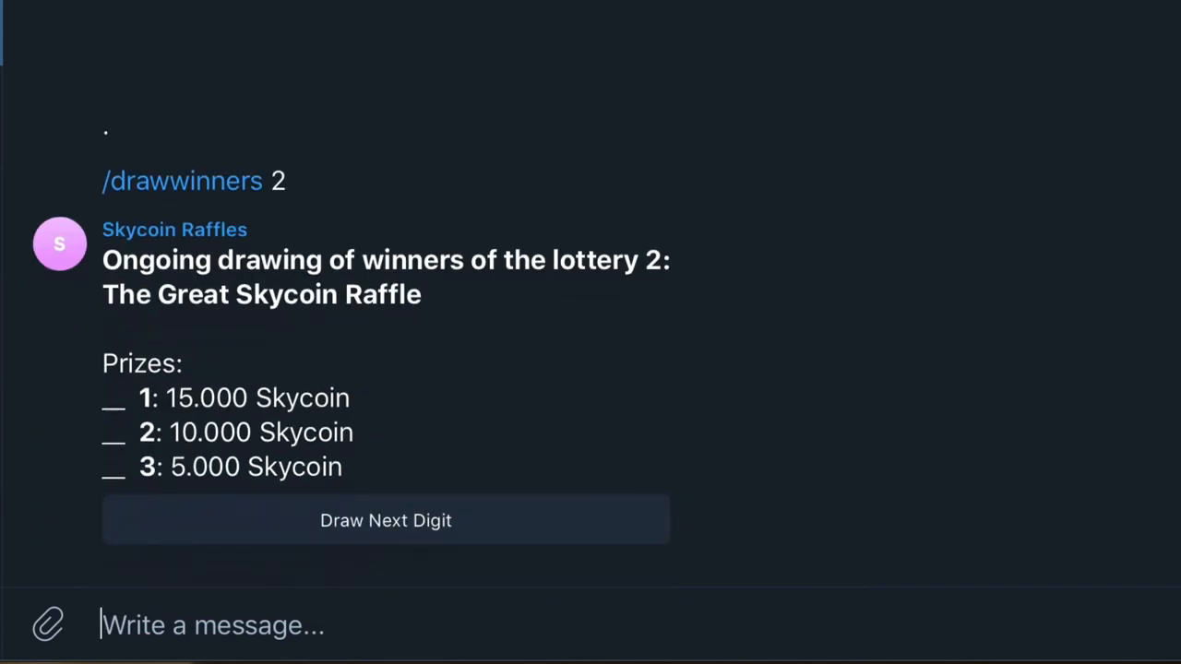
Step: Draw the prize digits (26, 33), then highlight the 15 and 10 SKY payouts in SKYTXN
{"action": "left_click", "coordinate": [386, 520]}
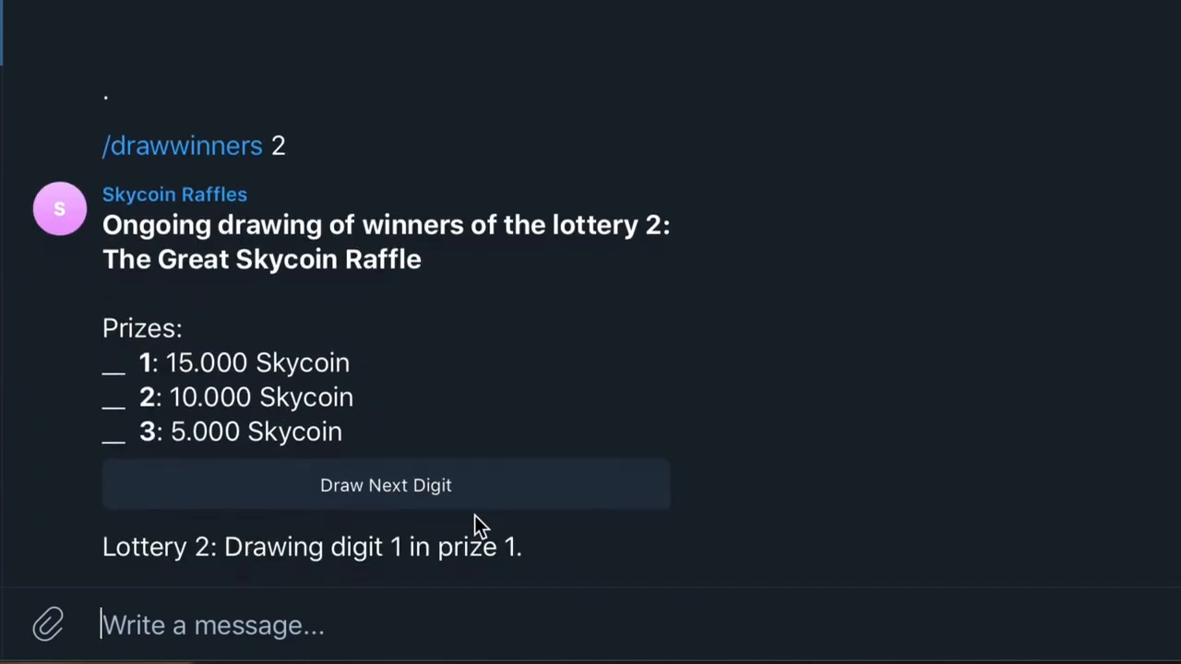
{"action": "left_click", "coordinate": [386, 484]}
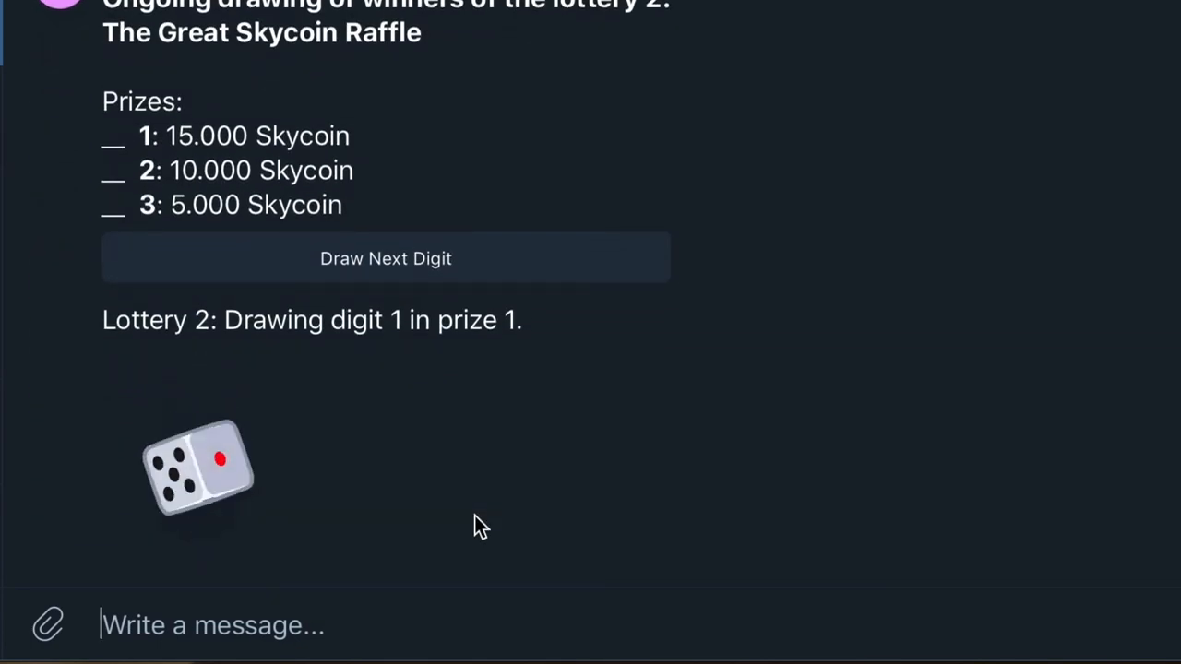
{"action": "left_click", "coordinate": [386, 258]}
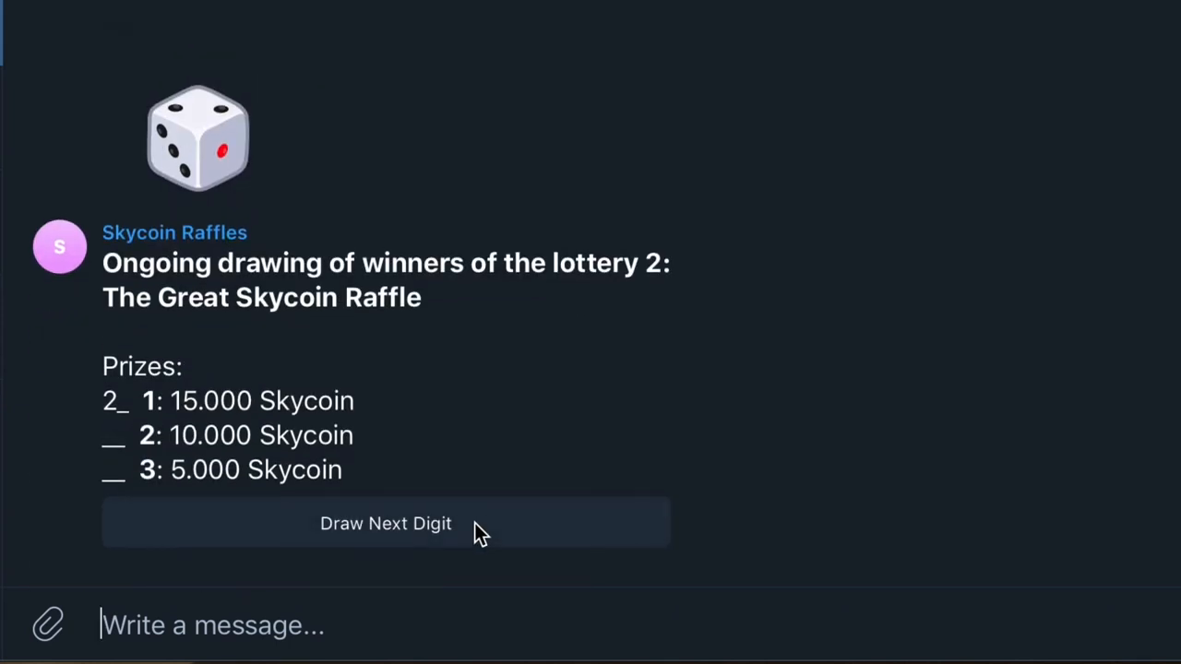
{"action": "left_click", "coordinate": [386, 523]}
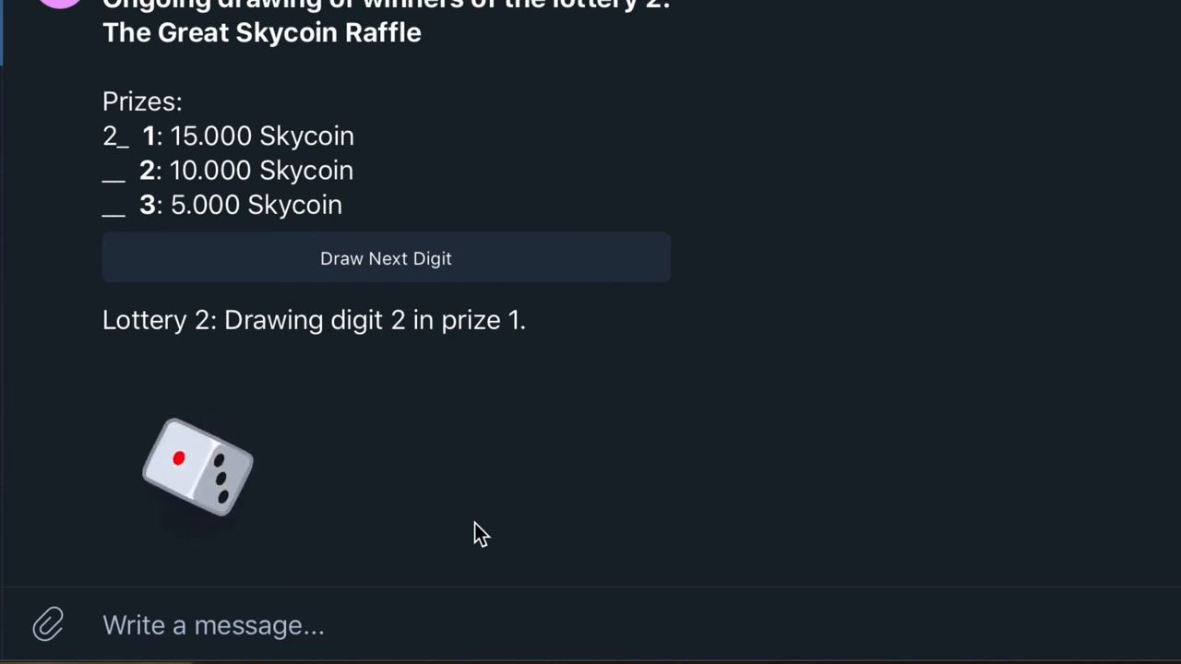
{"action": "left_click", "coordinate": [384, 258]}
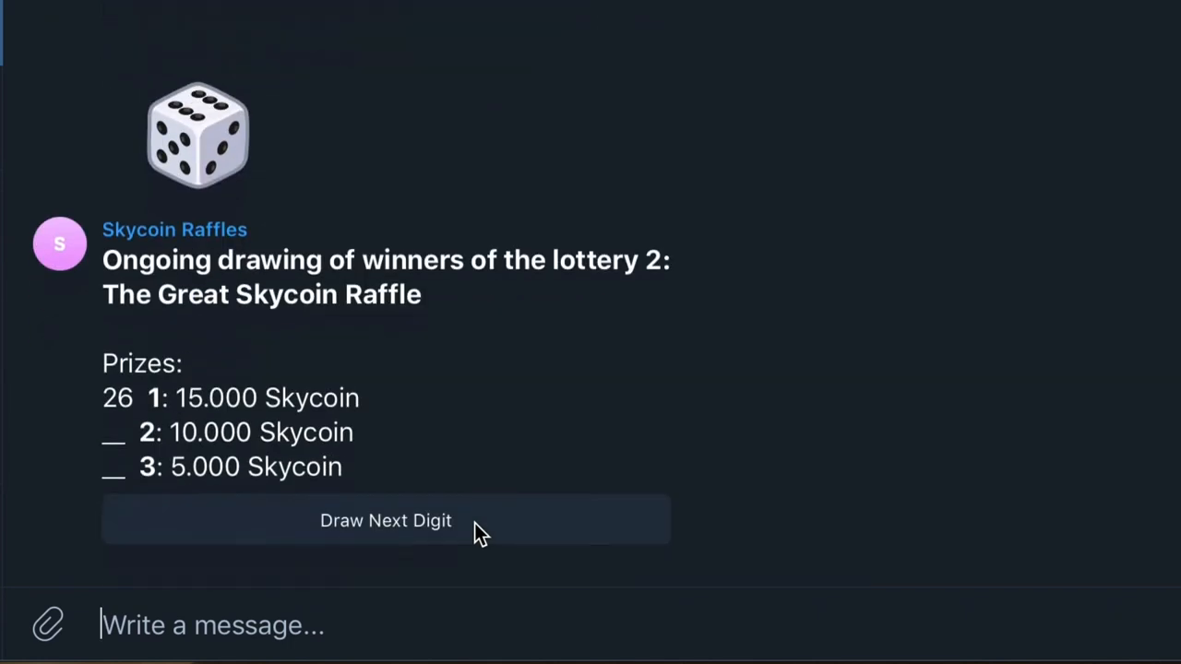
{"action": "left_click", "coordinate": [386, 520]}
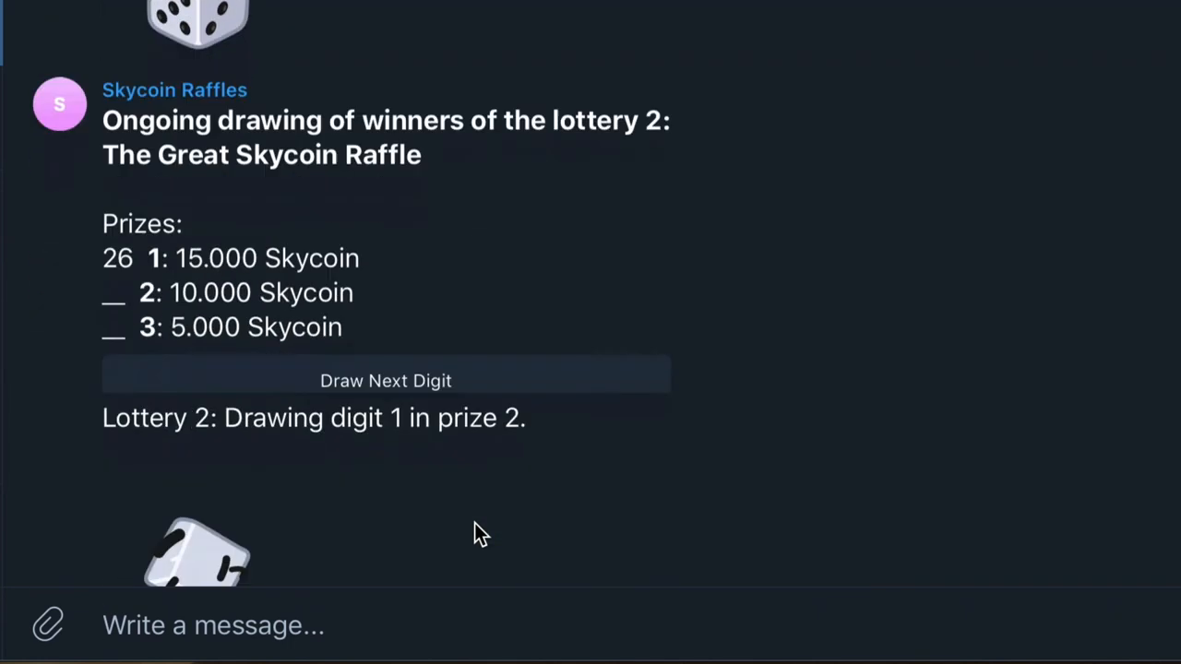
{"action": "left_click", "coordinate": [385, 380]}
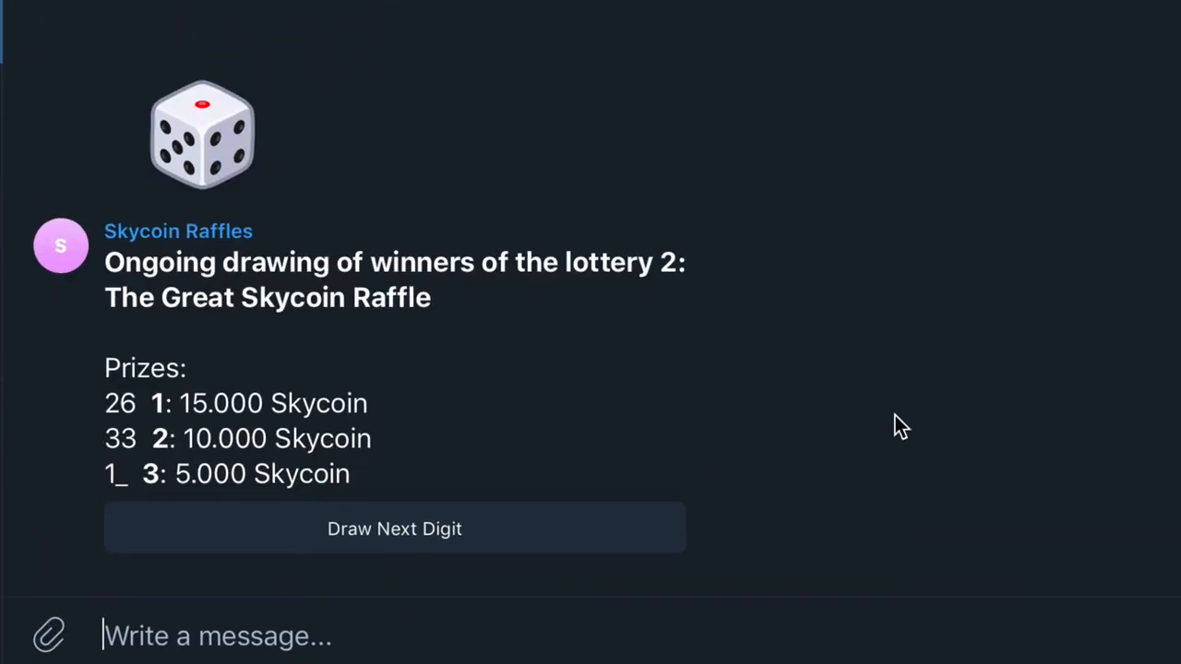
{"action": "left_click", "coordinate": [394, 529]}
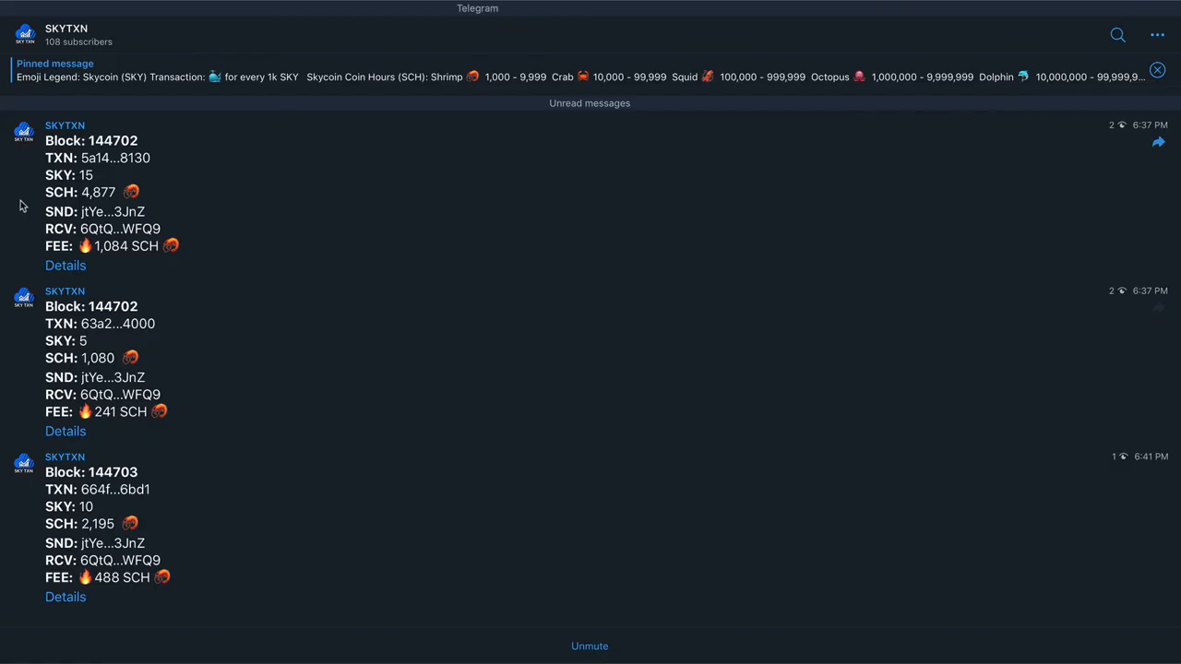
{"action": "double_click", "coordinate": [69, 174]}
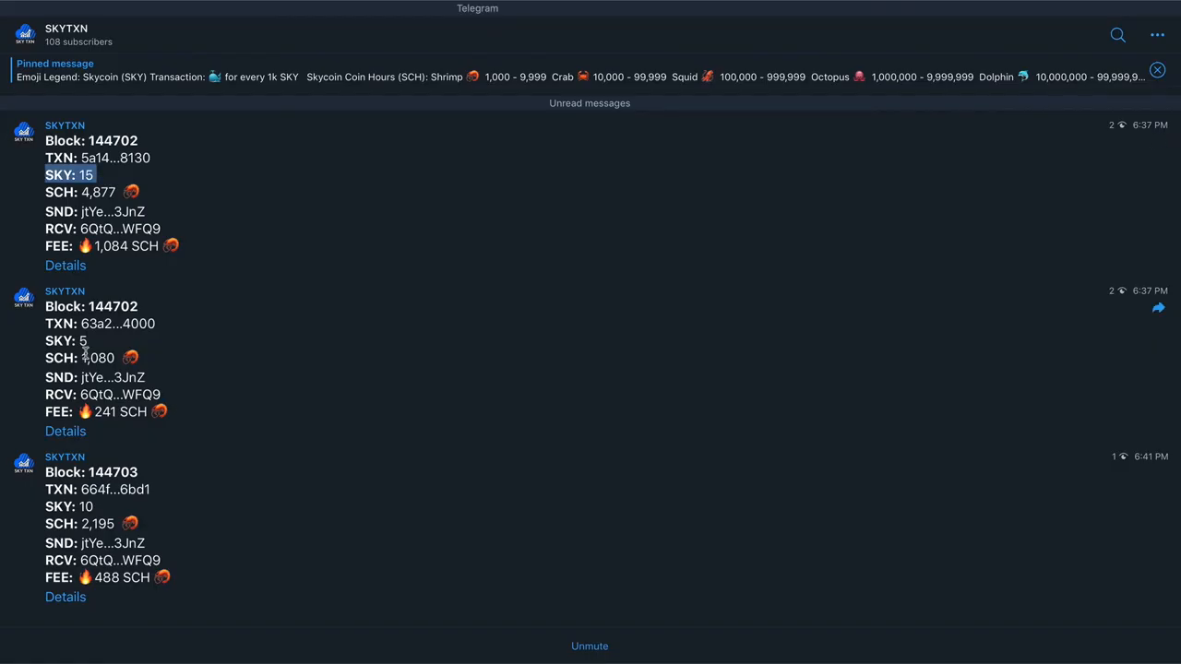
{"action": "double_click", "coordinate": [70, 507]}
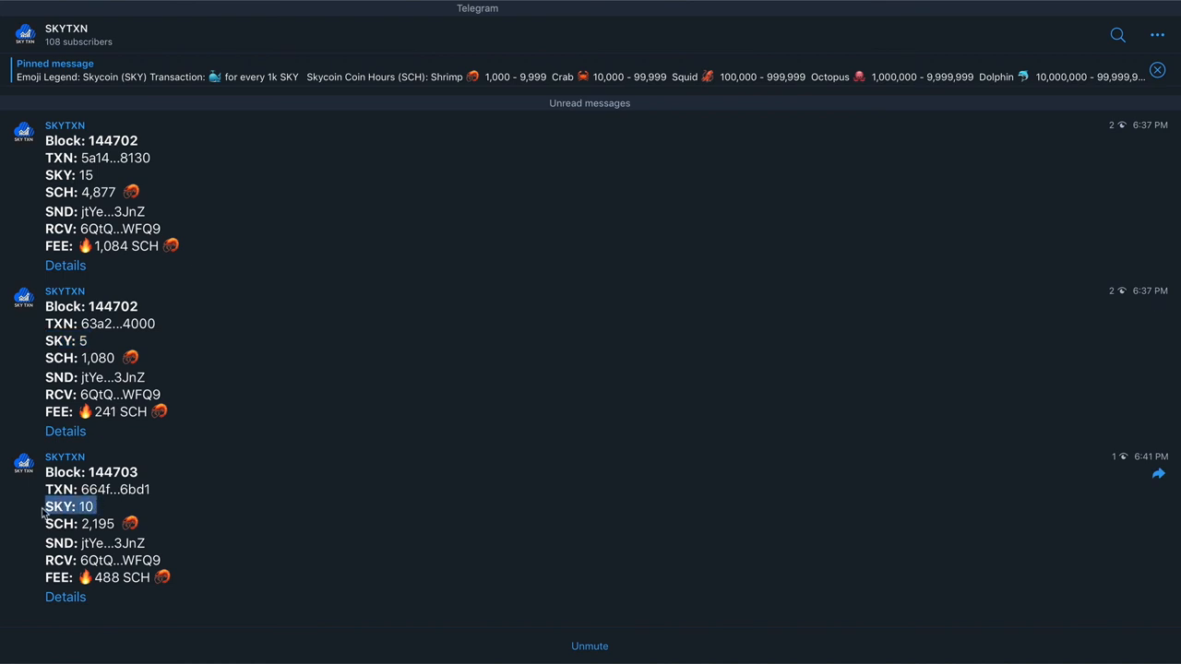